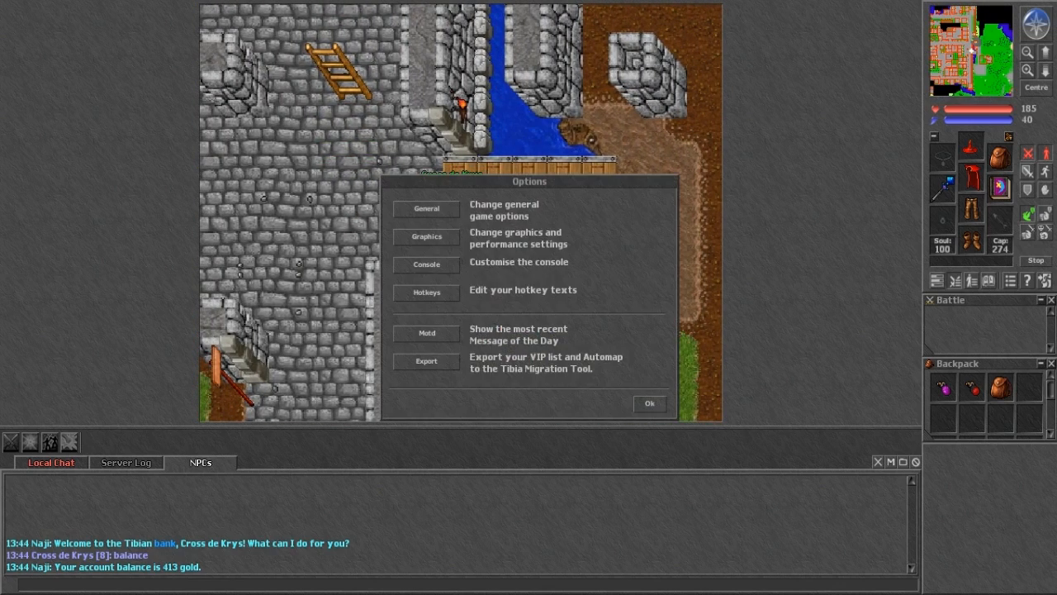
Confirm the F1 hotkey reads 'exori min flam' and accept the hotkey settings
{"action": "left_click", "coordinate": [427, 292]}
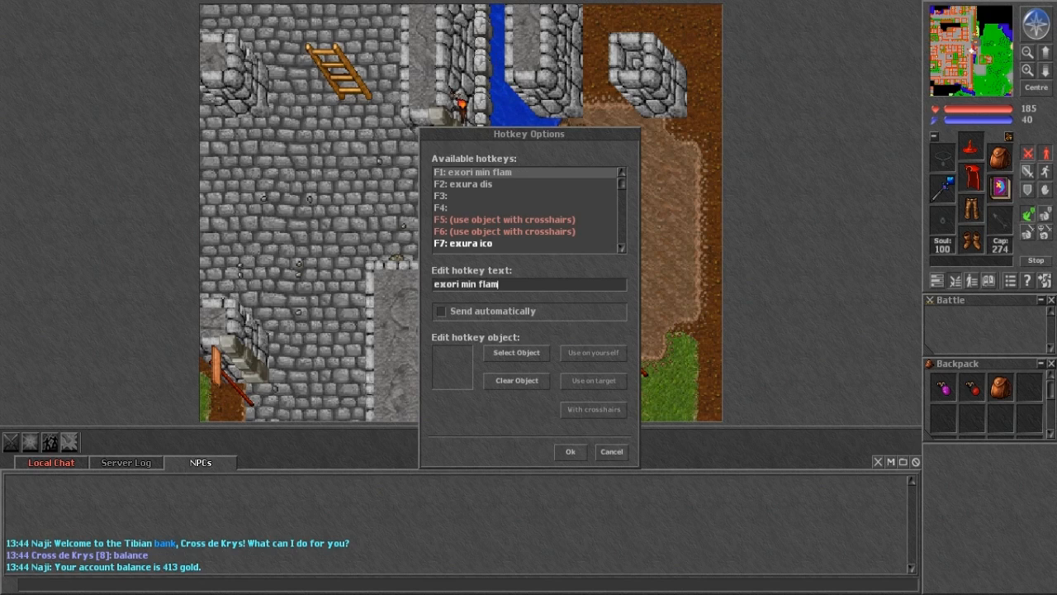
{"action": "left_click", "coordinate": [472, 184]}
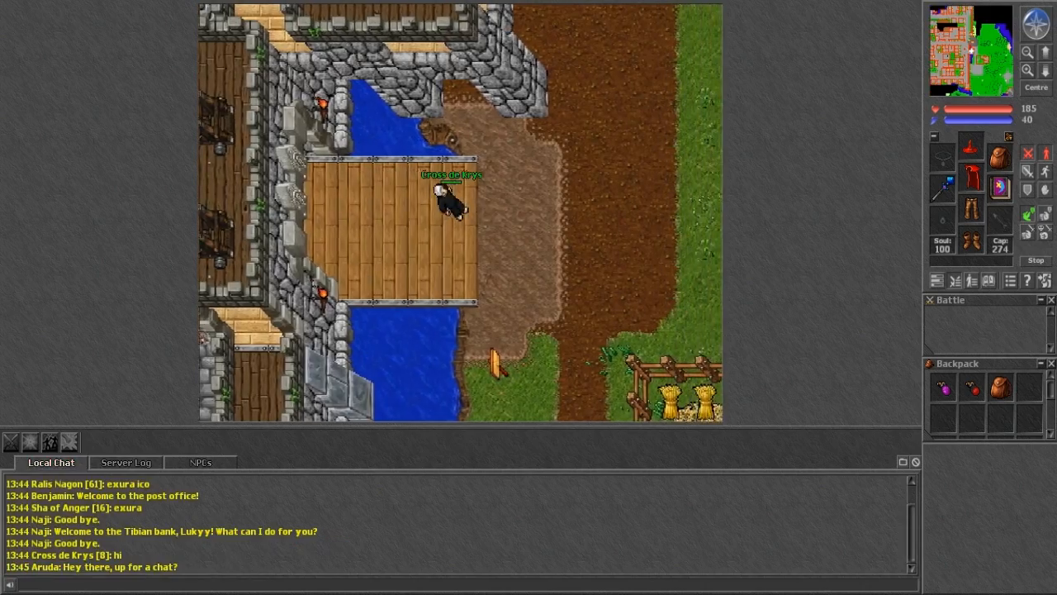
{"action": "left_click", "coordinate": [125, 462]}
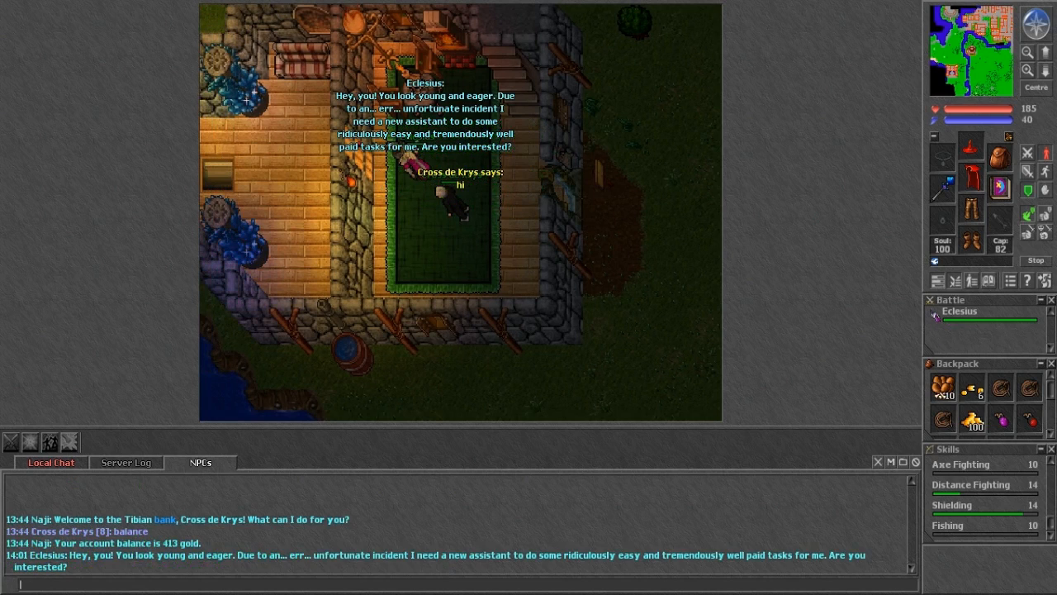
Tell Eclesius 'tasks', 'assistant' and 'yes' to become his assistant, then ask for tasks again
{"action": "type", "text": "tasks"}
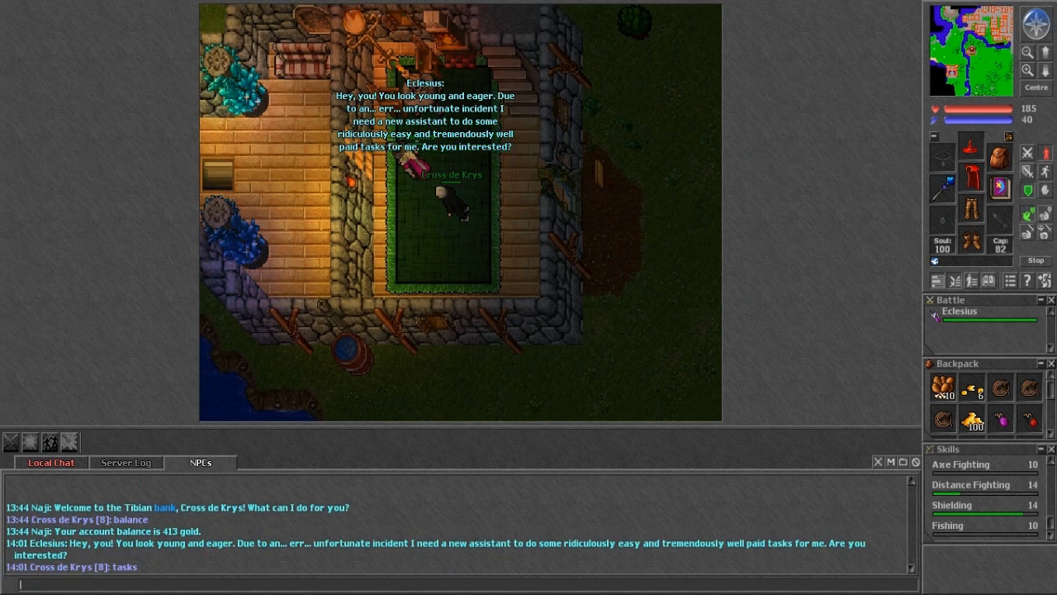
{"action": "type", "text": "as"}
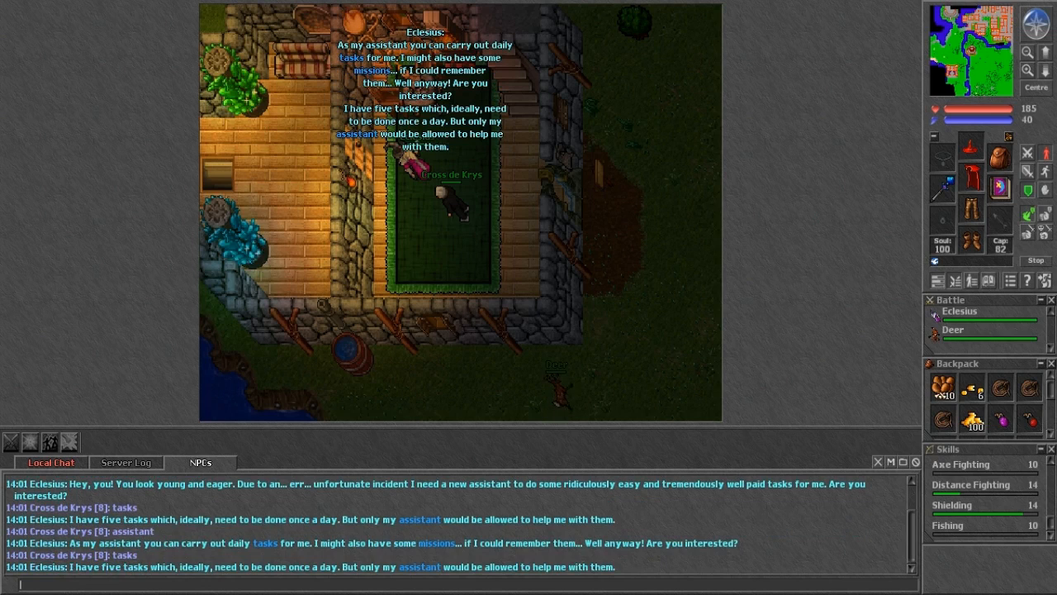
{"action": "type", "text": "ok"}
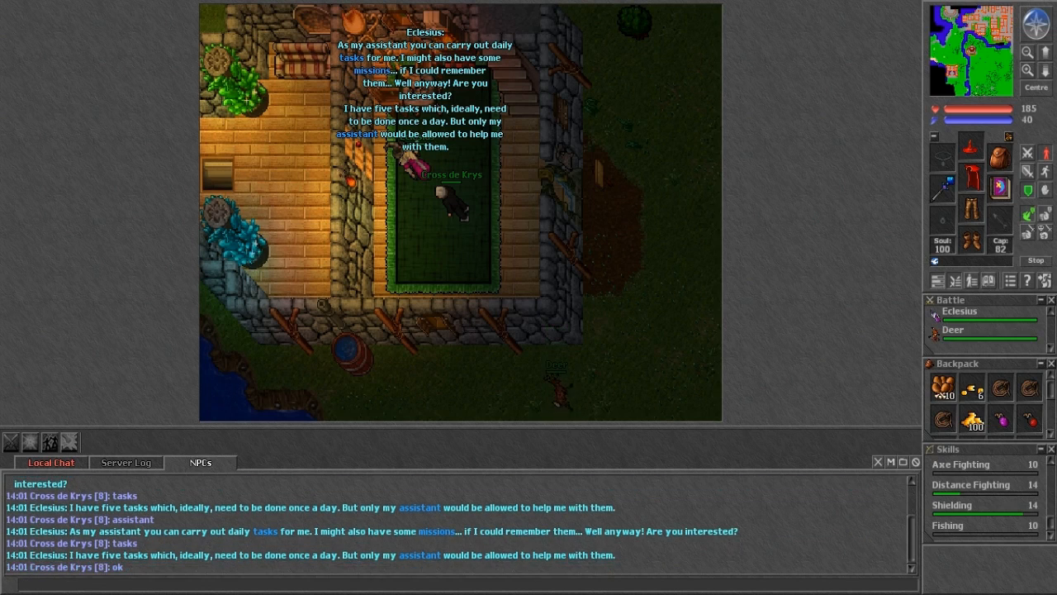
{"action": "type", "text": "assistn"}
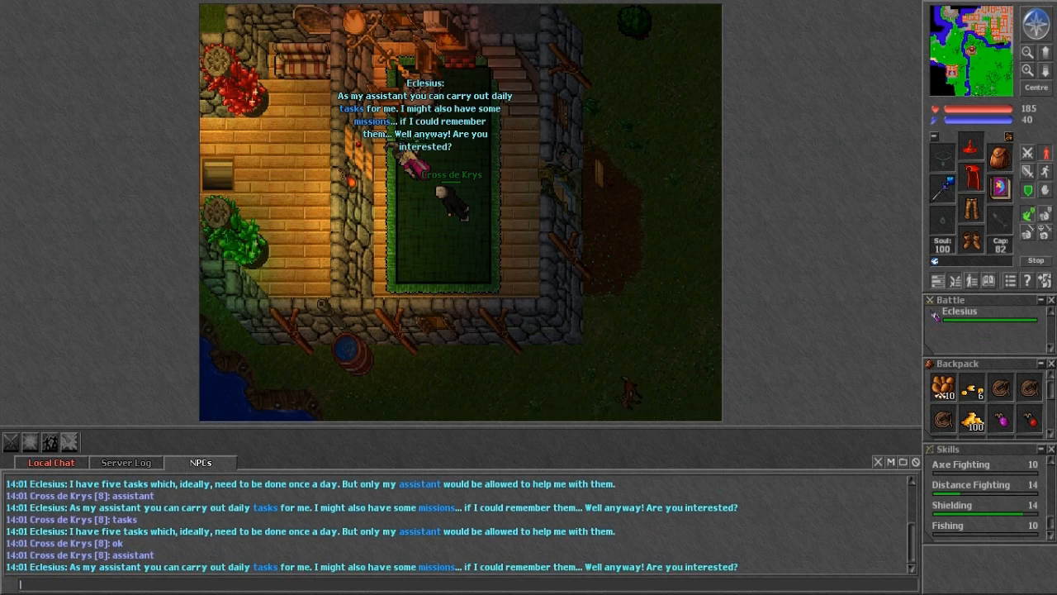
{"action": "type", "text": "yes"}
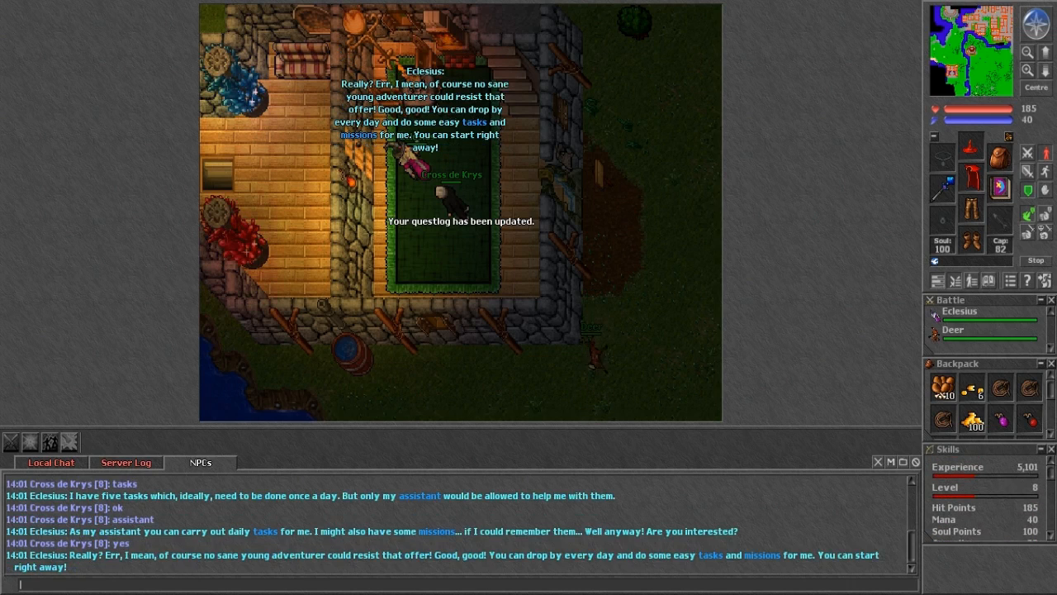
{"action": "type", "text": "tas"}
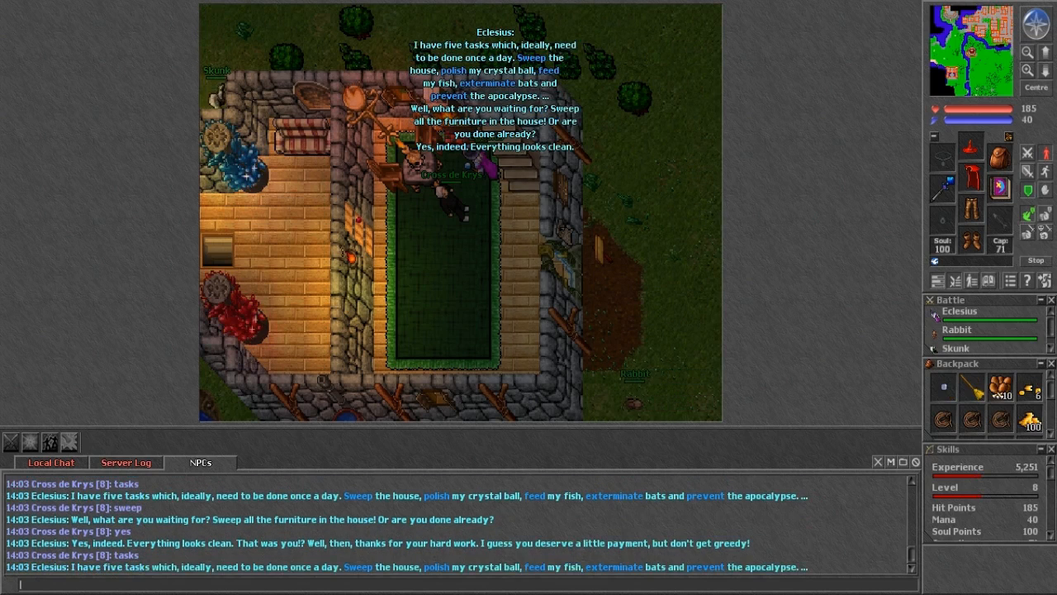
Ask Eclesius about the 'exterminate' task after turning in the sweeping
{"action": "type", "text": "exter"}
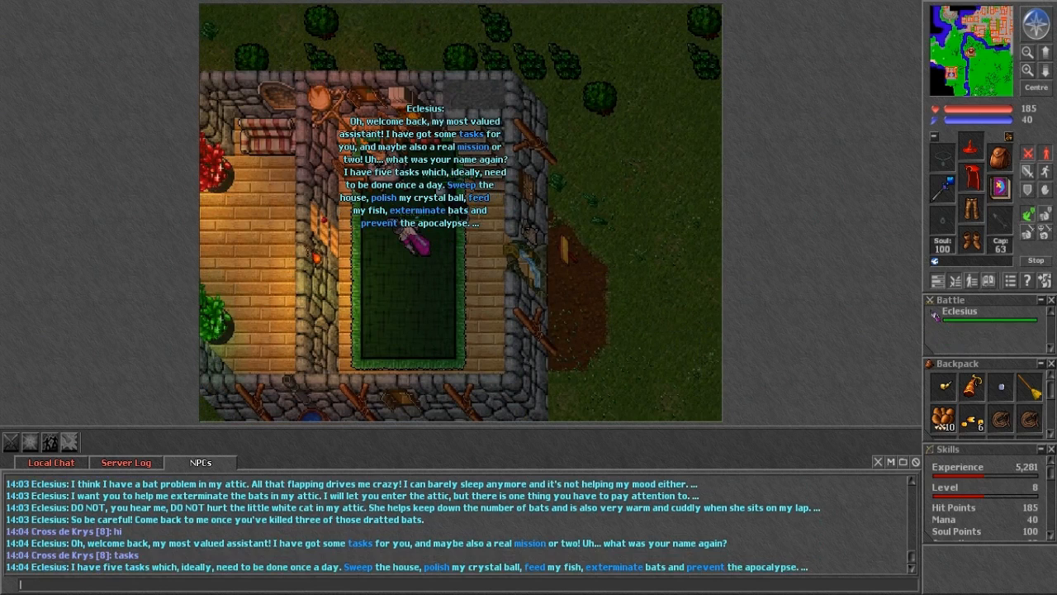
Say 'exterminate' to Eclesius and check Local Chat for the experience and loot reward
{"action": "type", "text": "extermina"}
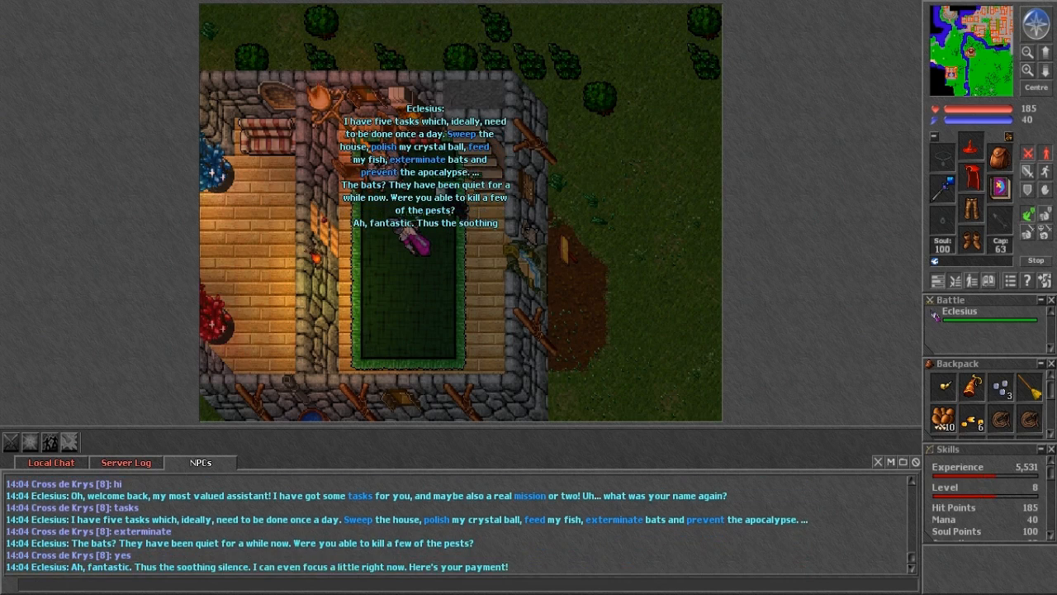
{"action": "left_click", "coordinate": [126, 462]}
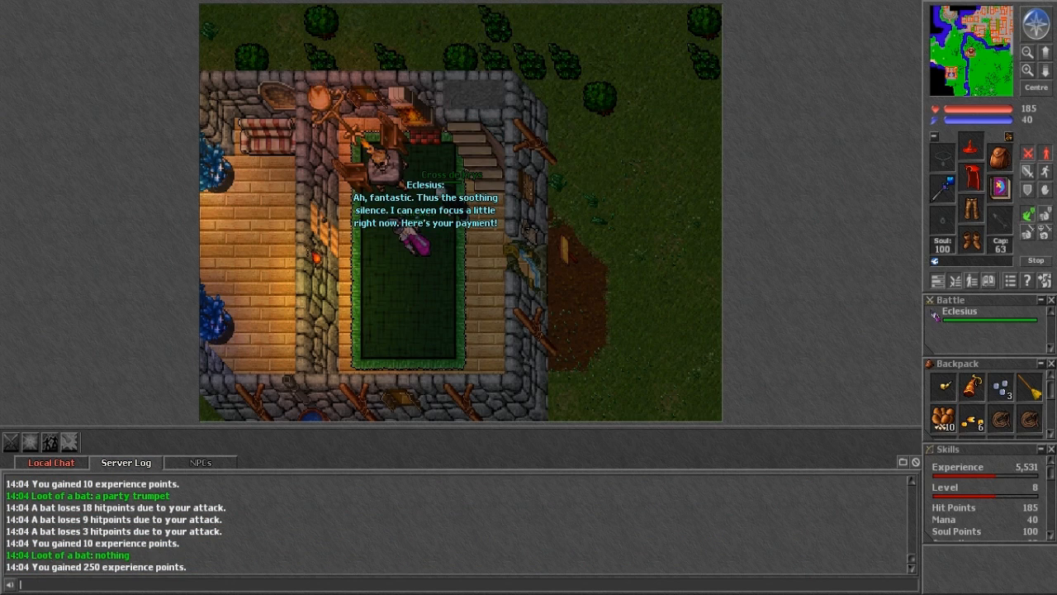
{"action": "left_click", "coordinate": [201, 462]}
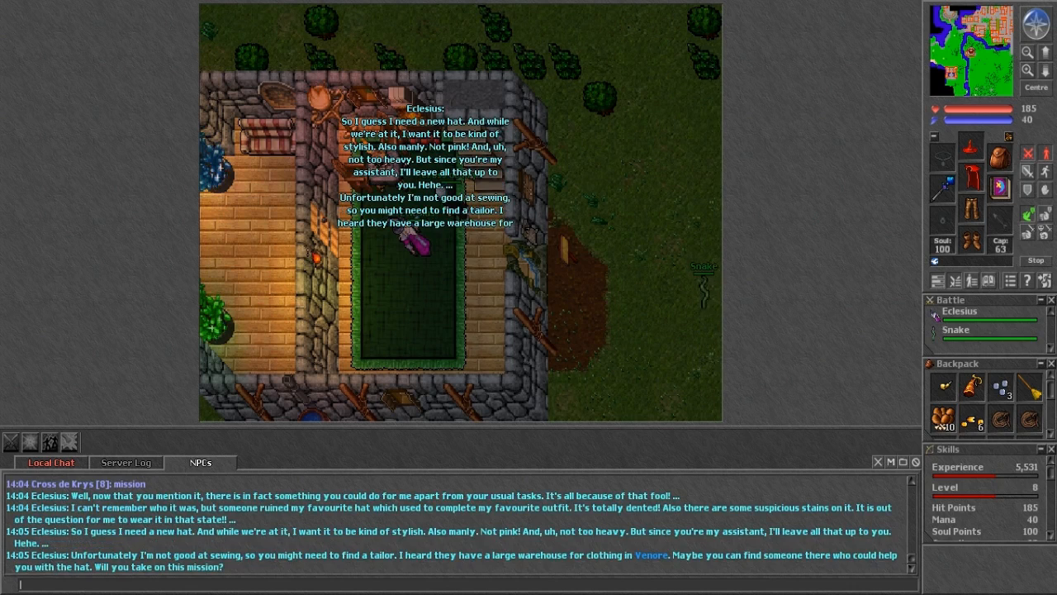
Answer 'yes', greet Eclesius again and ask about his 'mission' for a new hat
{"action": "type", "text": "yse"}
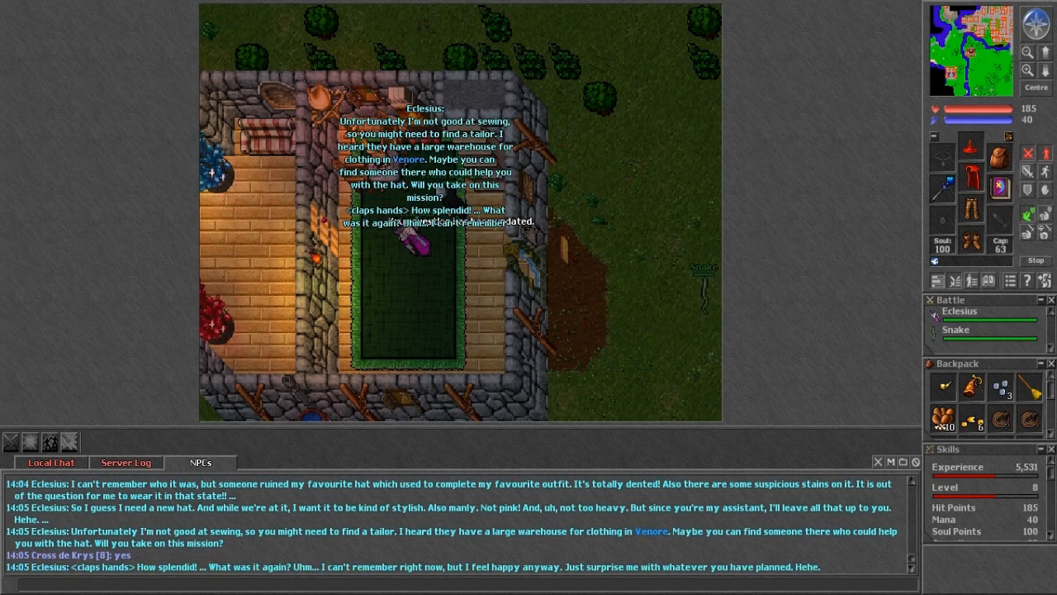
{"action": "type", "text": "hi"}
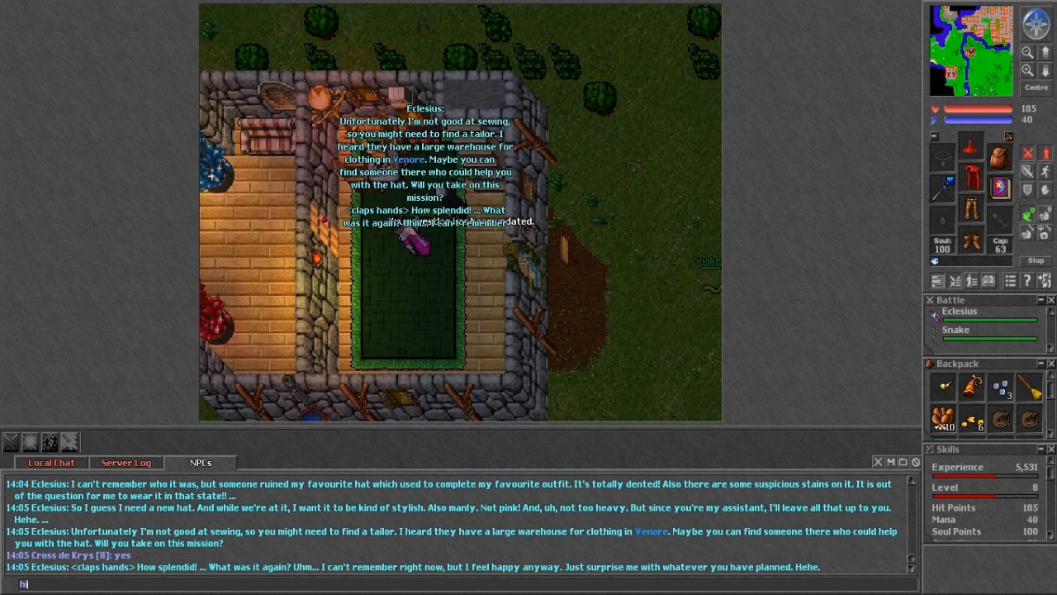
{"action": "type", "text": "missio"}
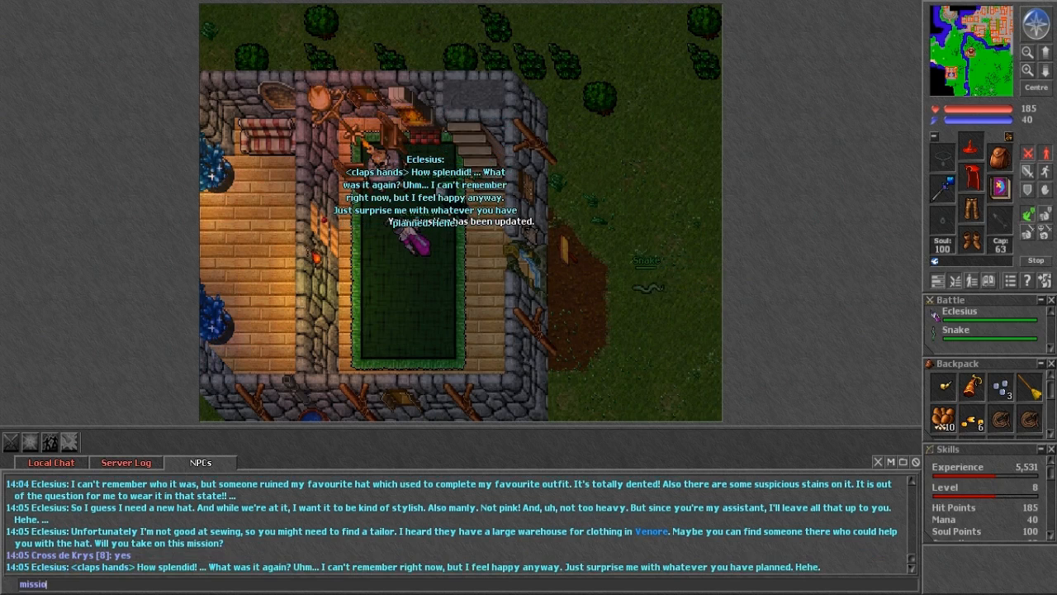